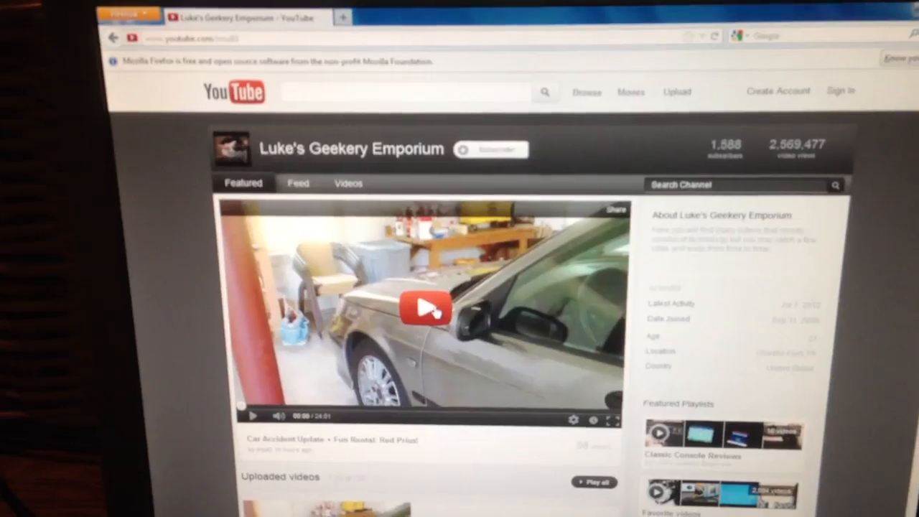
- Play the featured car accident update video on Luke's Geekery Emporium channel
left_click(424, 308)
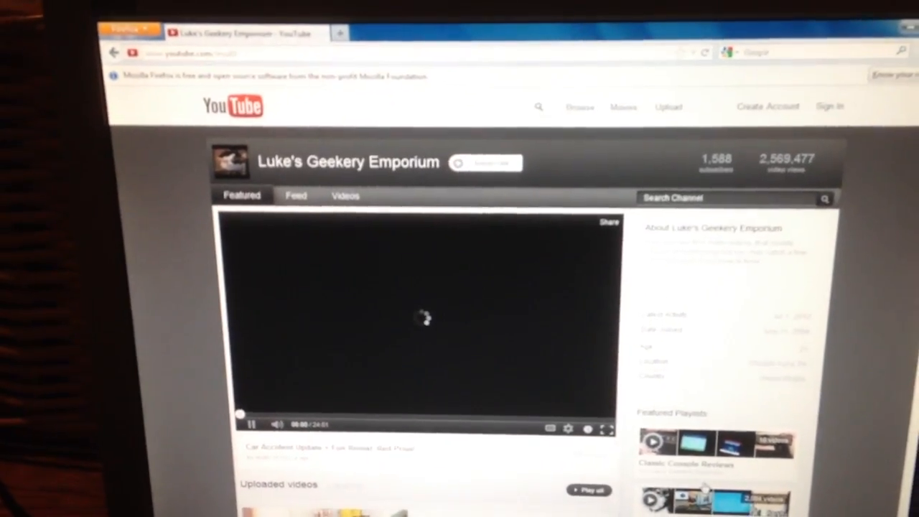